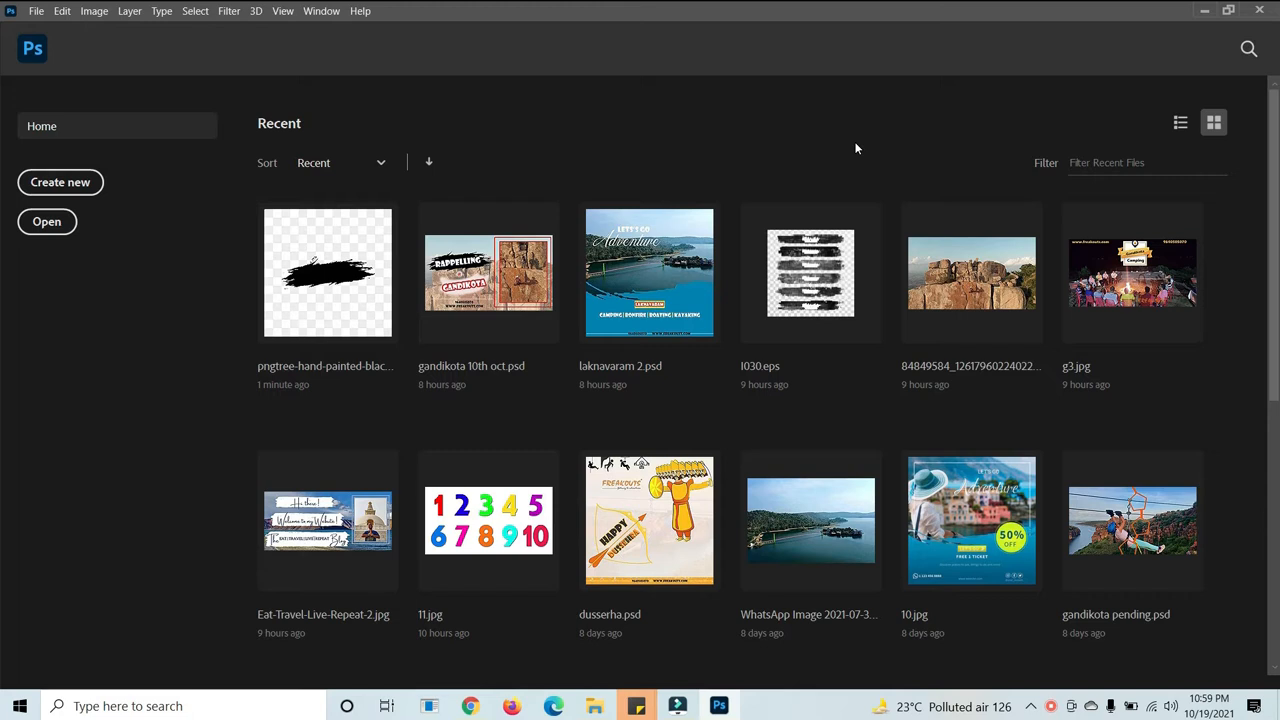
pyautogui.moveTo(281, 172)
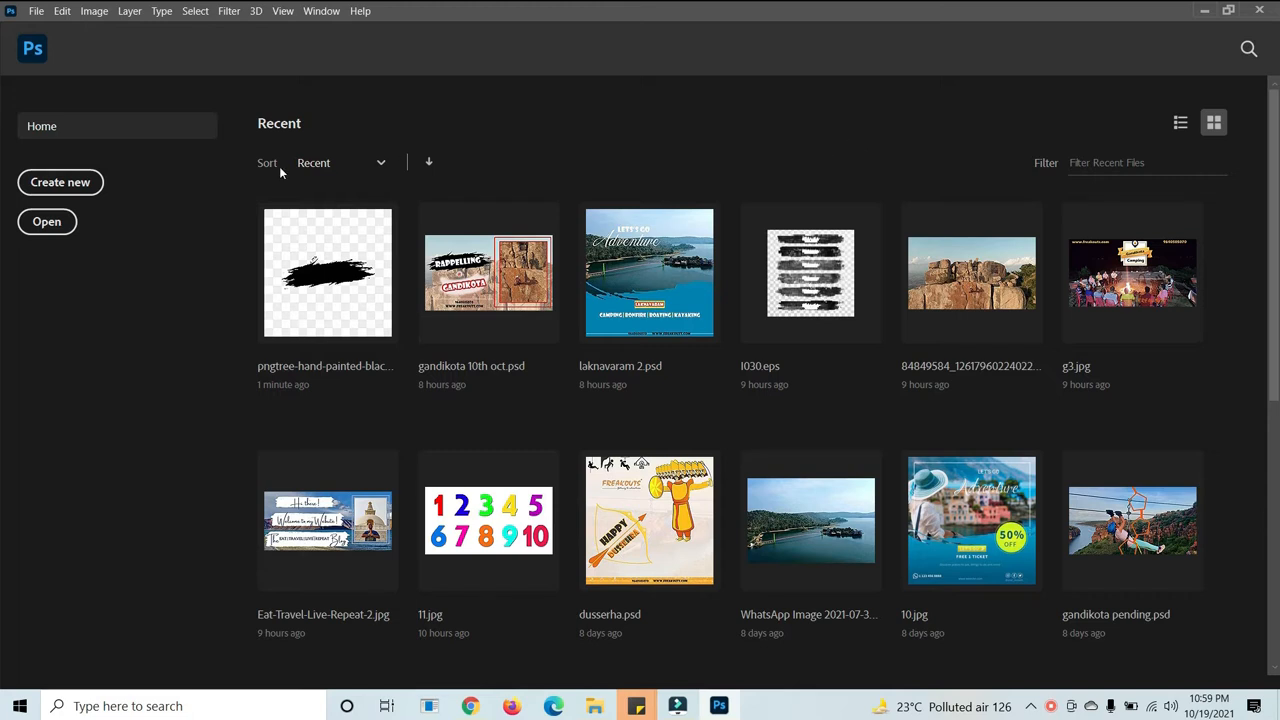
# - Cancel the new document and open the black pngtree brush-stroke PNG from the Desktop
pyautogui.click(60, 182)
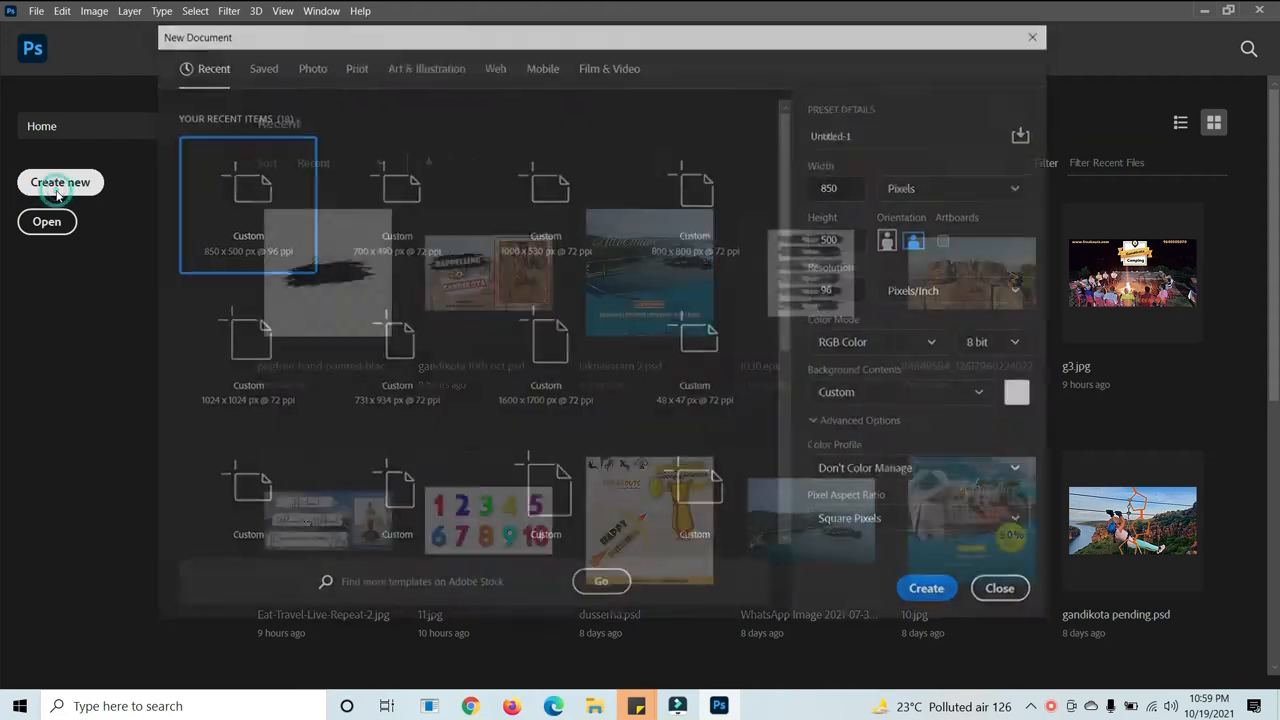
pyautogui.click(999, 587)
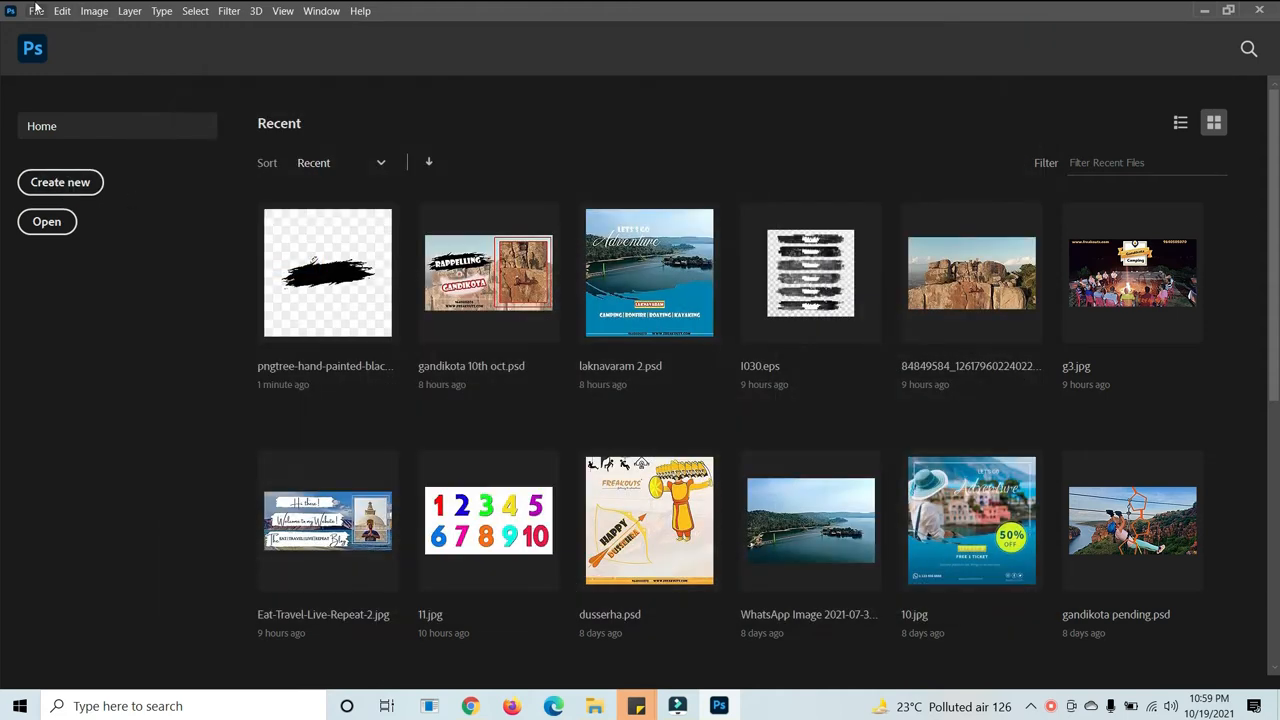
pyautogui.click(37, 11)
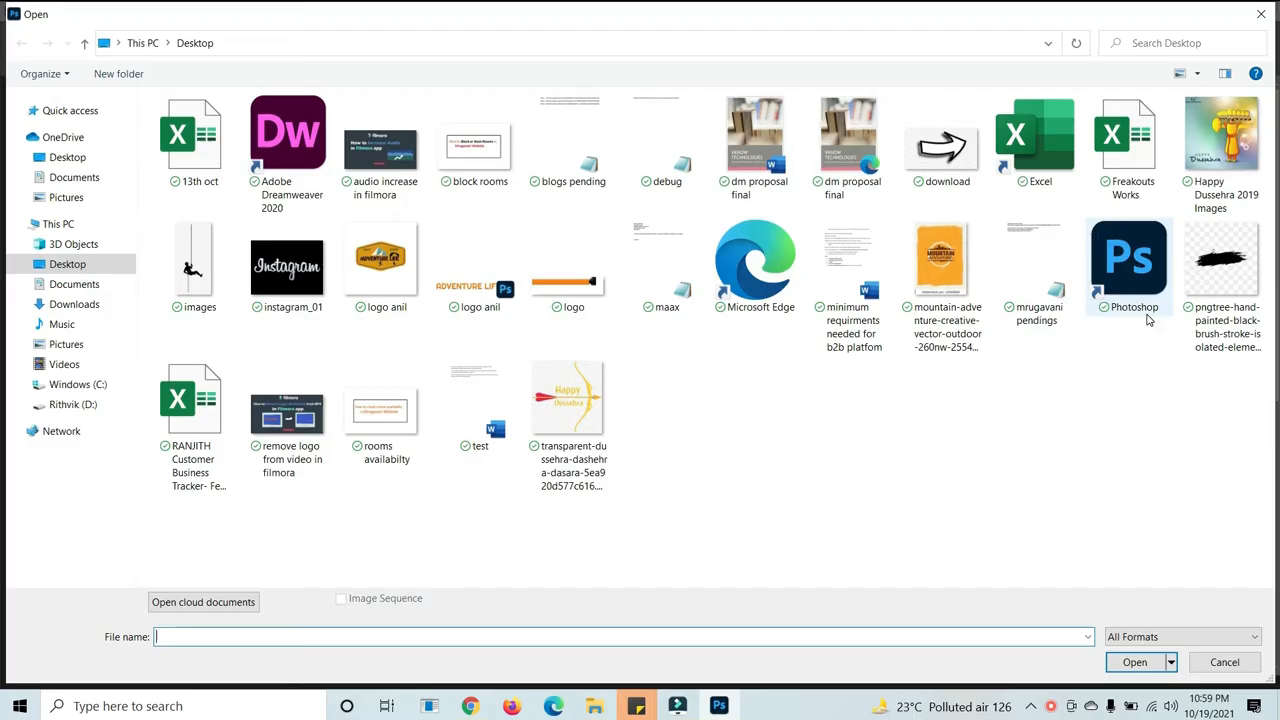
pyautogui.doubleClick(1222, 258)
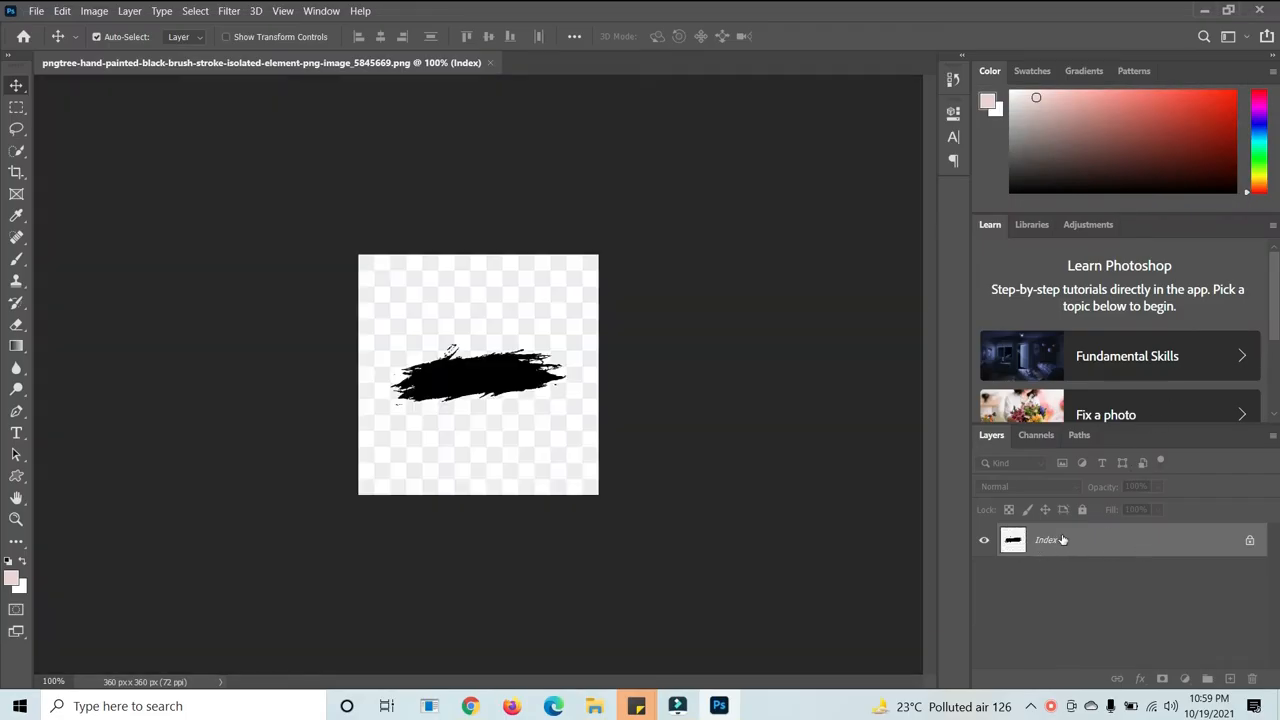
pyautogui.moveTo(1078, 553)
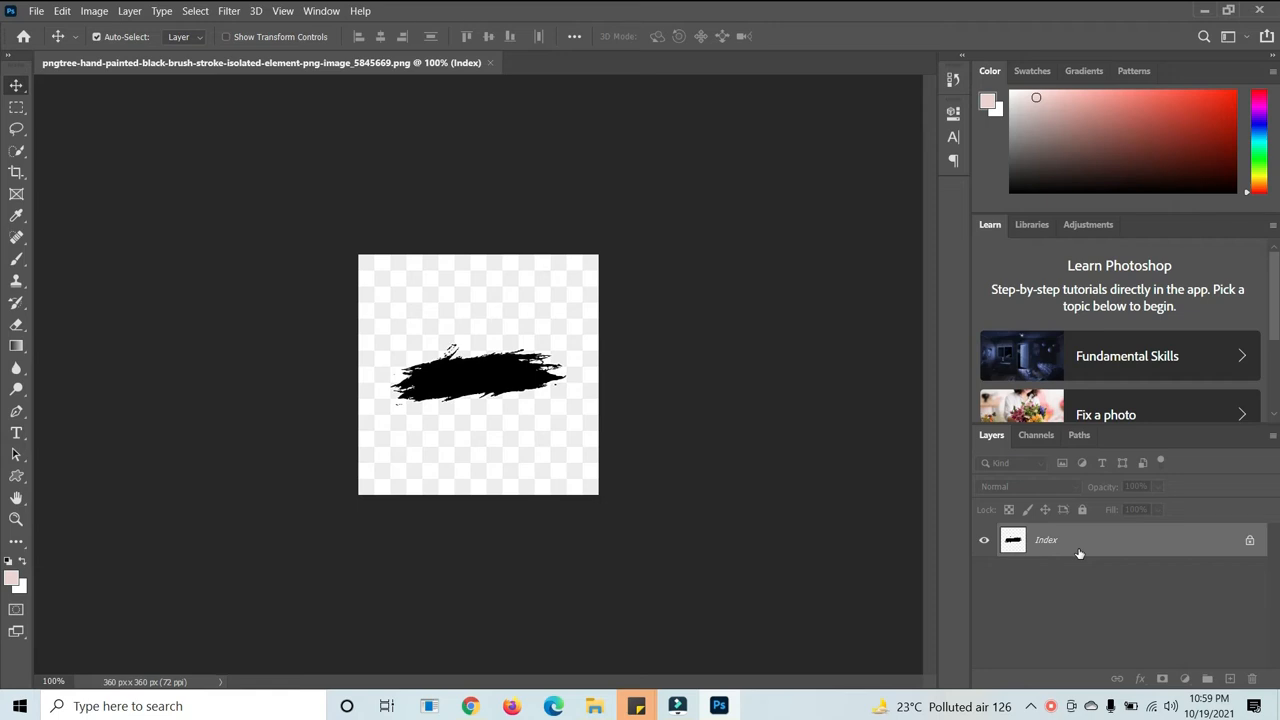
pyautogui.moveTo(1078, 543)
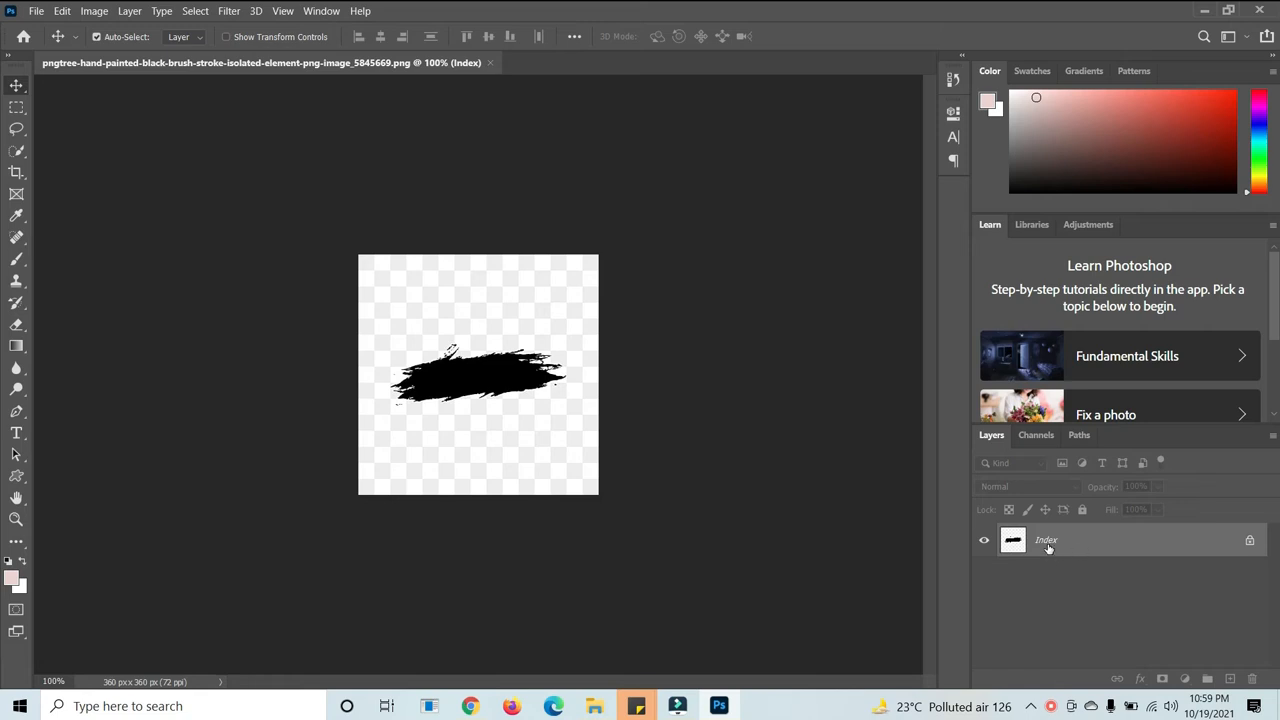
pyautogui.moveTo(1047, 548)
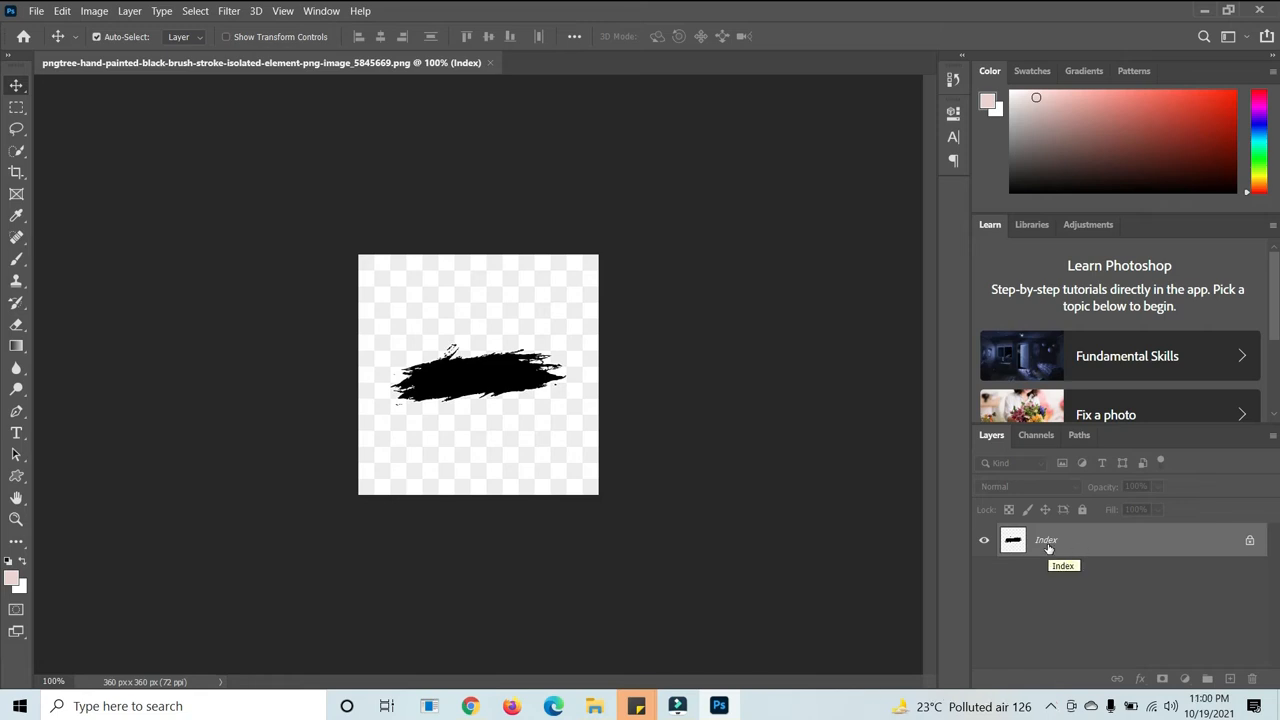
pyautogui.moveTo(95, 33)
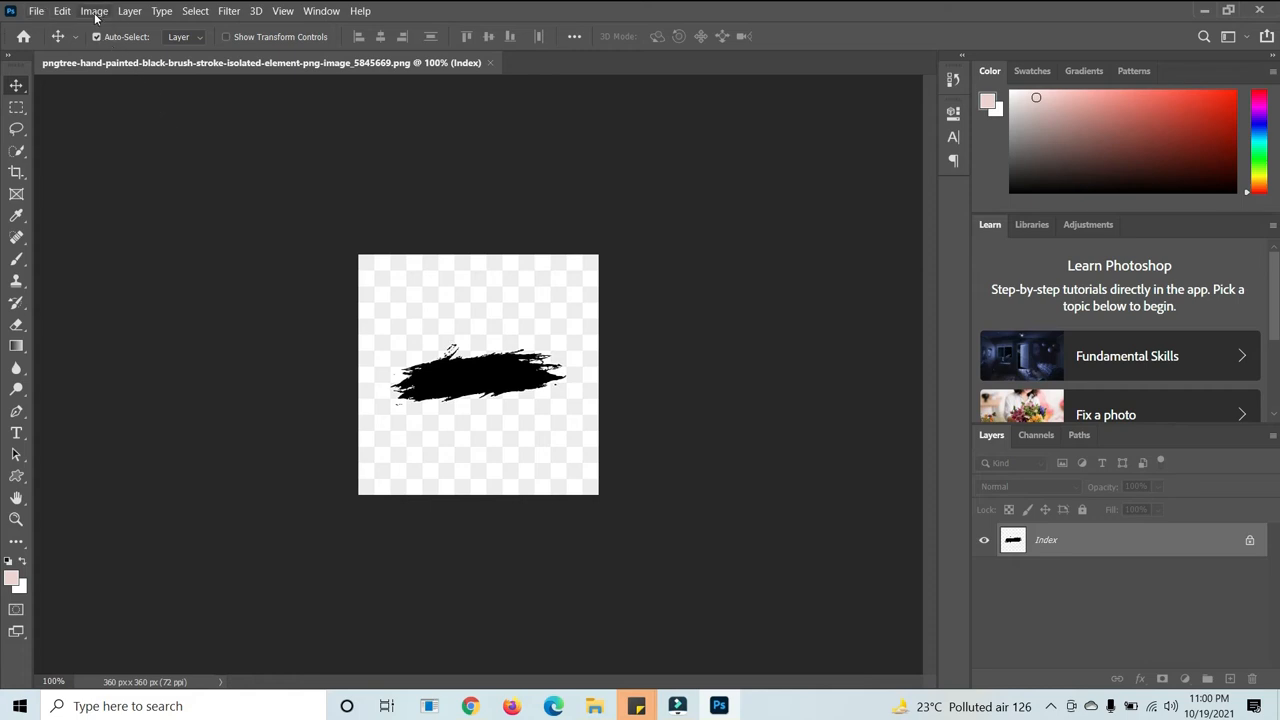
# - Convert the brush-stroke image to RGB Color and unlock the Background layer as Layer 0
pyautogui.click(93, 11)
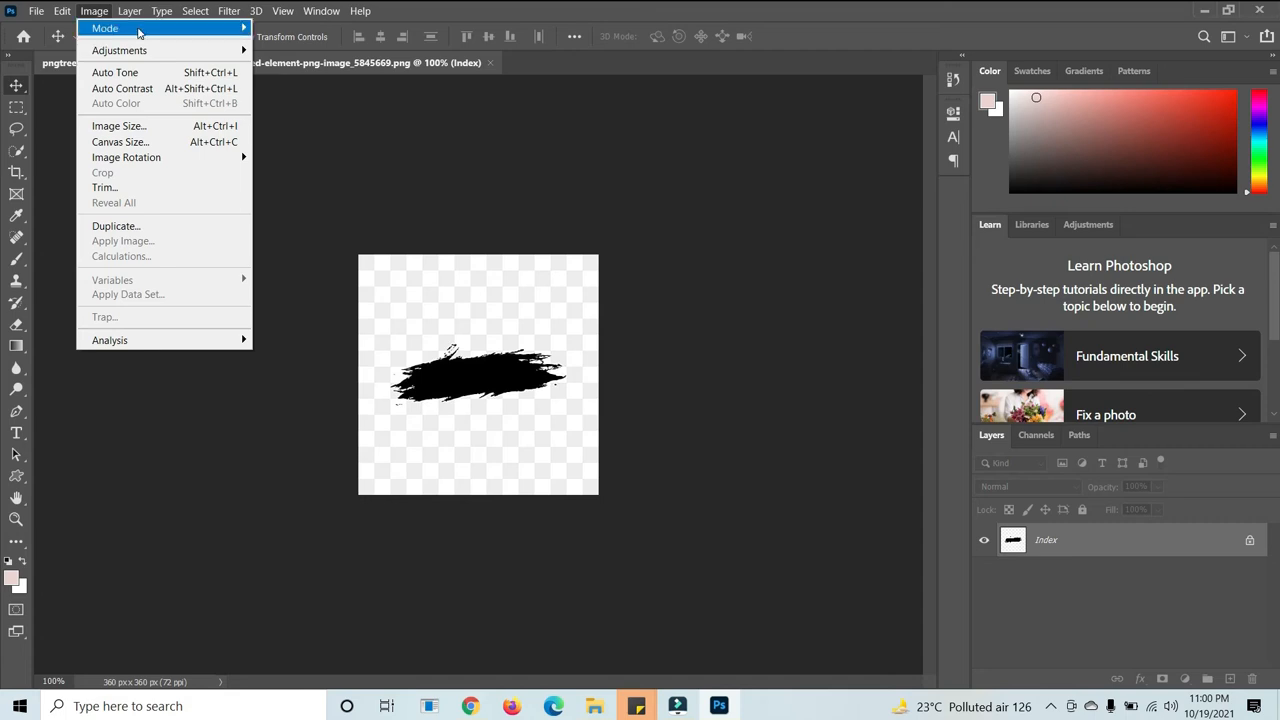
pyautogui.click(105, 28)
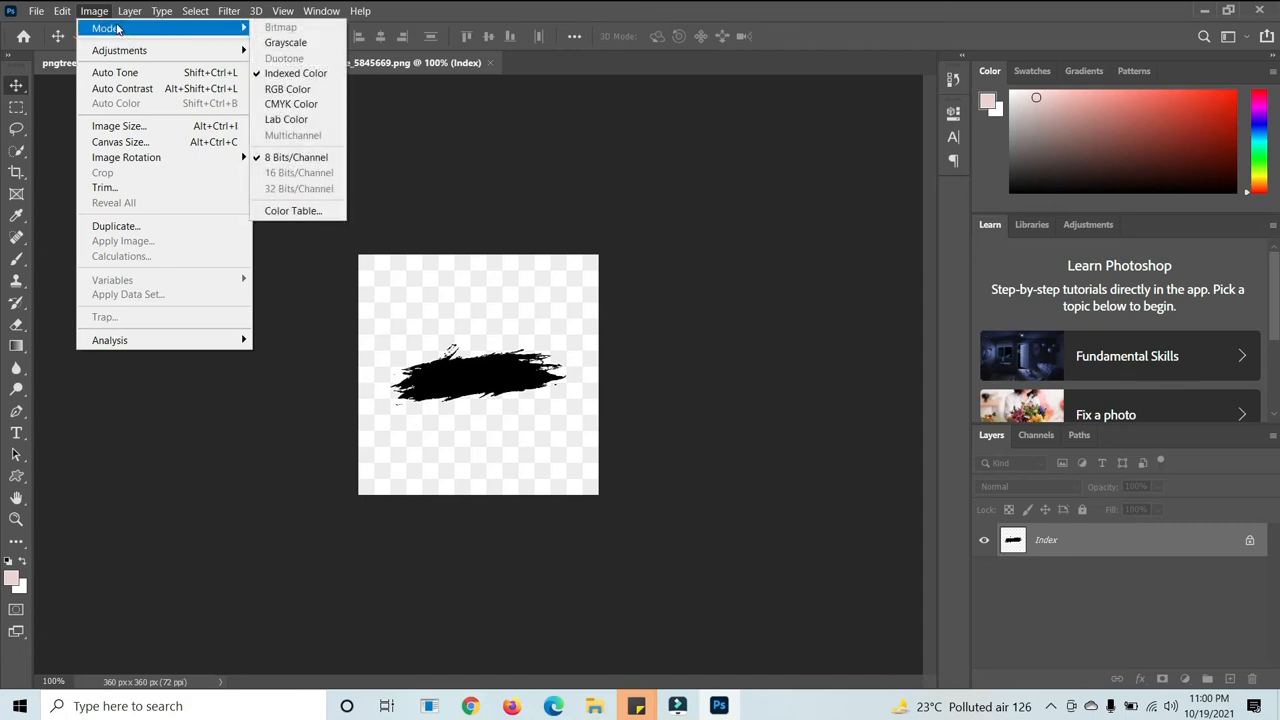
pyautogui.moveTo(296, 73)
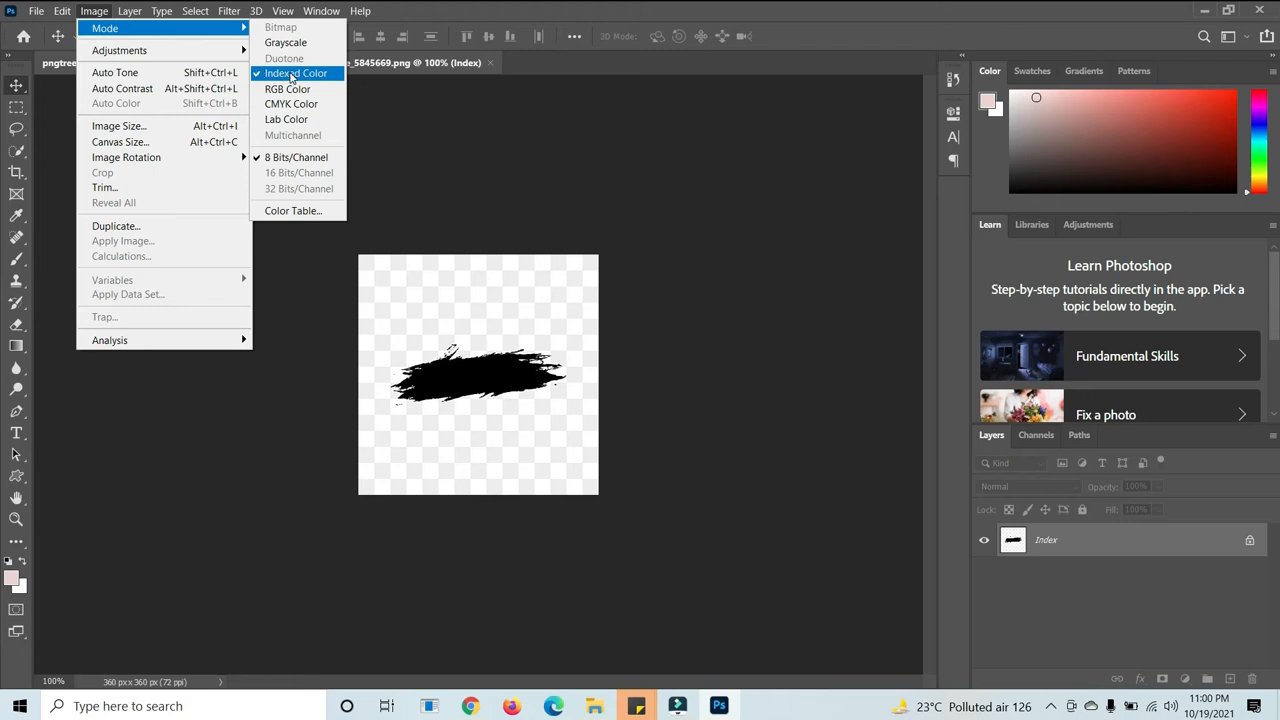
pyautogui.moveTo(288, 89)
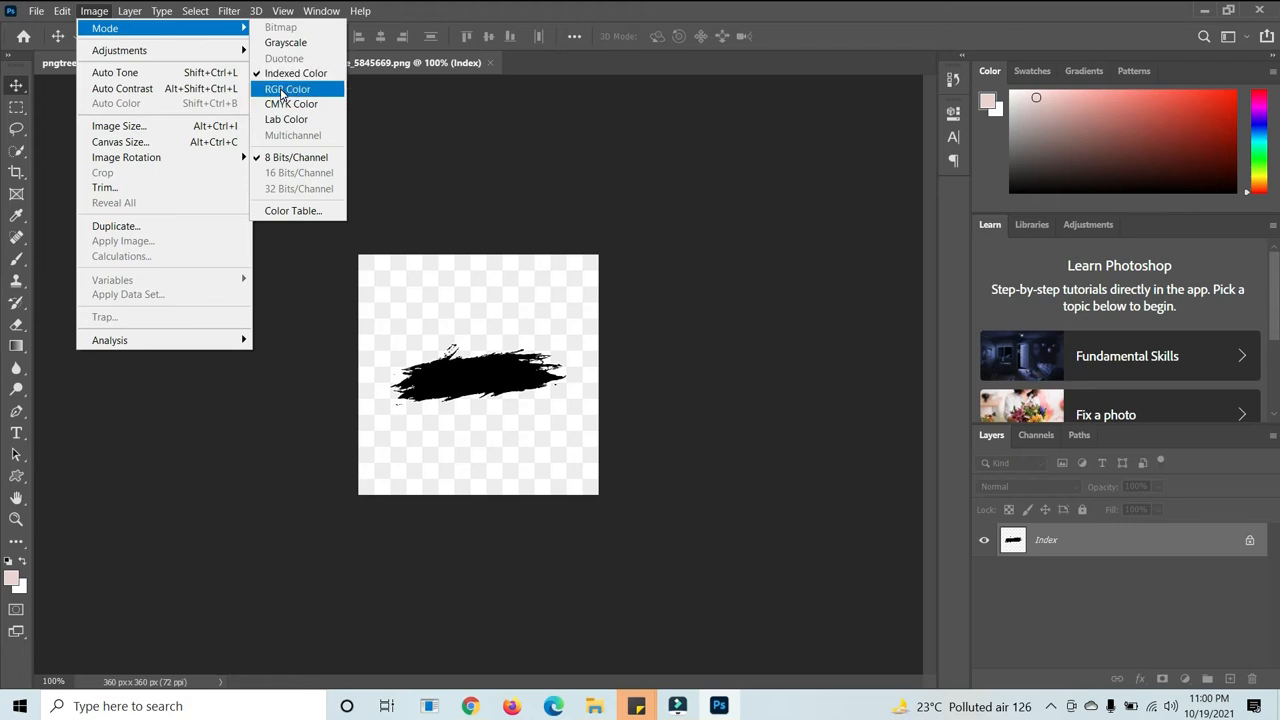
pyautogui.click(288, 89)
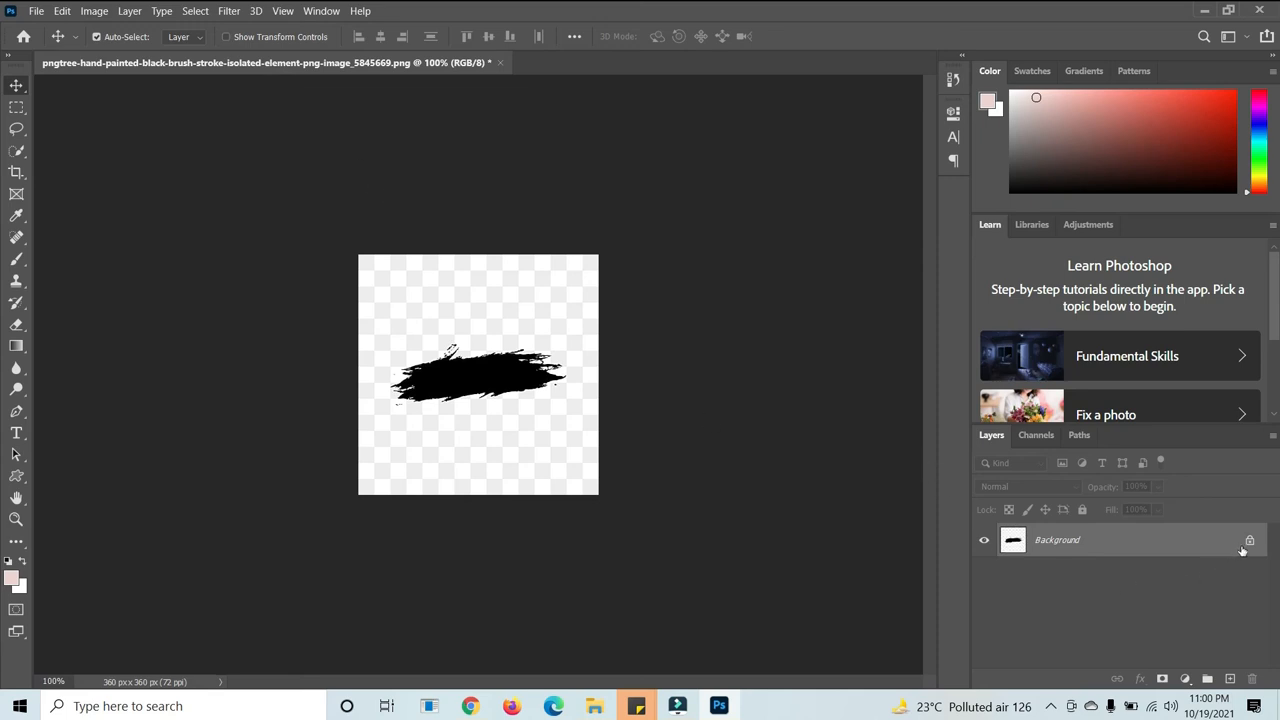
pyautogui.doubleClick(1057, 539)
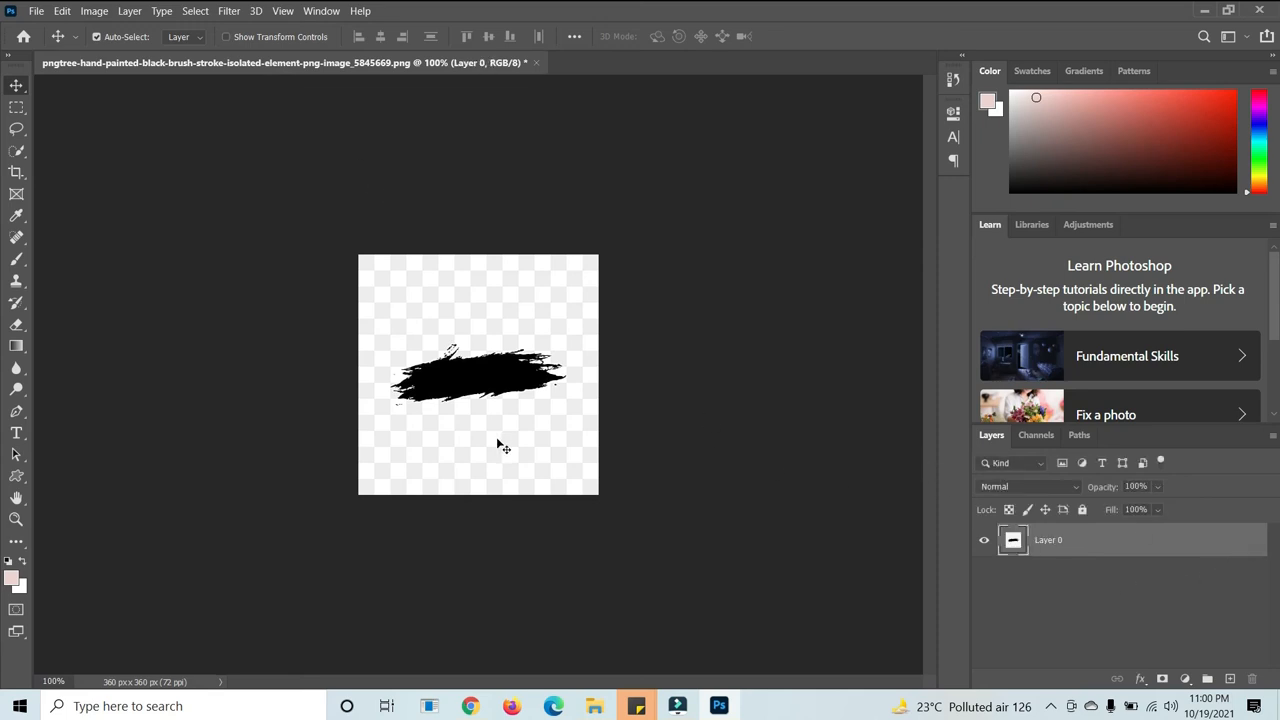